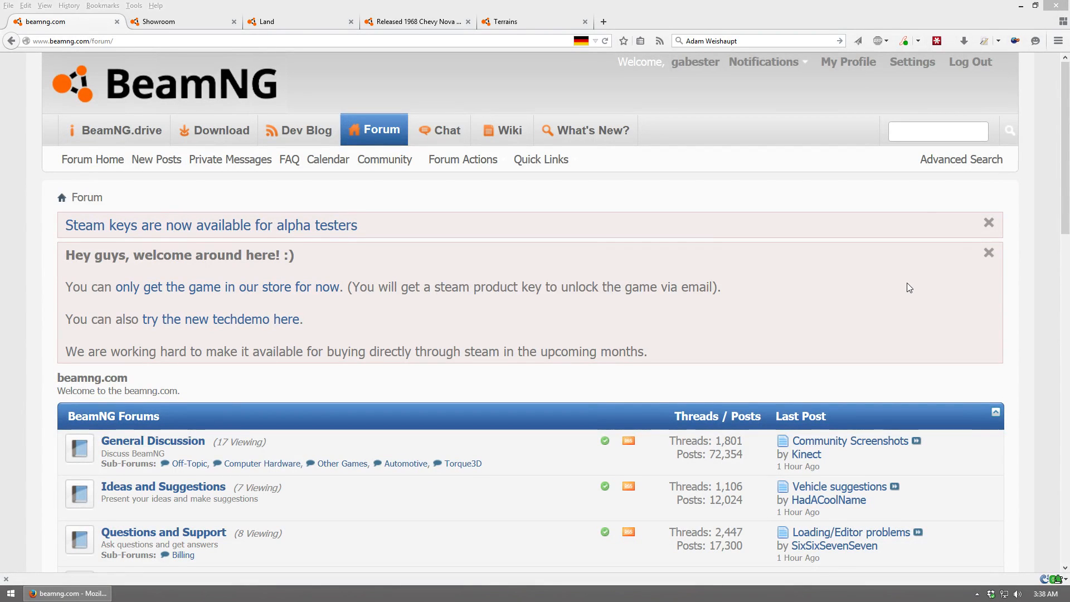
pyautogui.moveTo(733, 80)
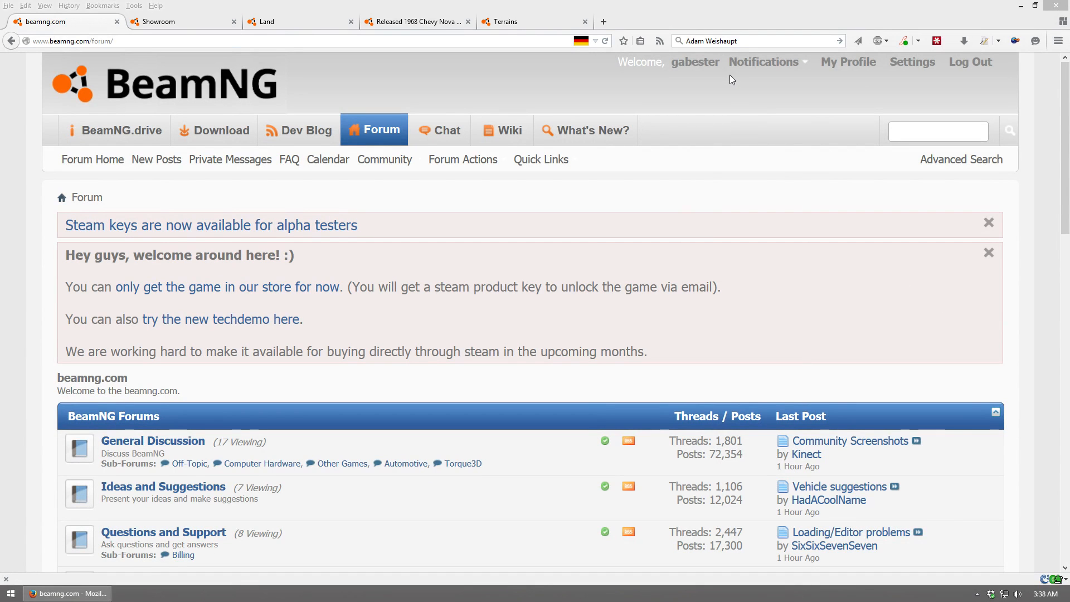
# Go to Showroom, open the Land sub-forum, and scroll its vehicle threads
pyautogui.scroll(-3)
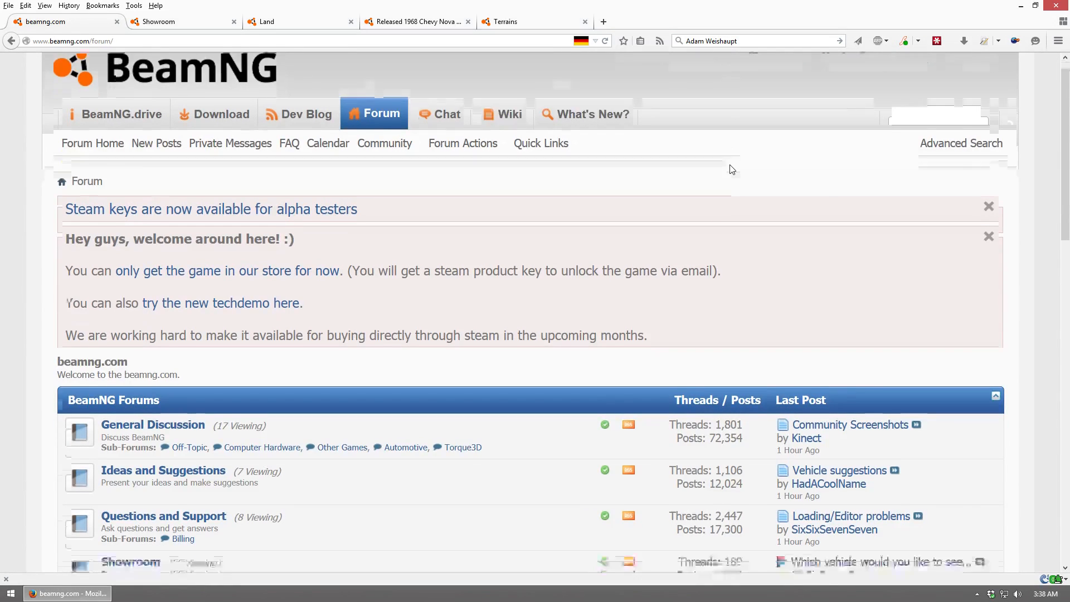
pyautogui.scroll(-3)
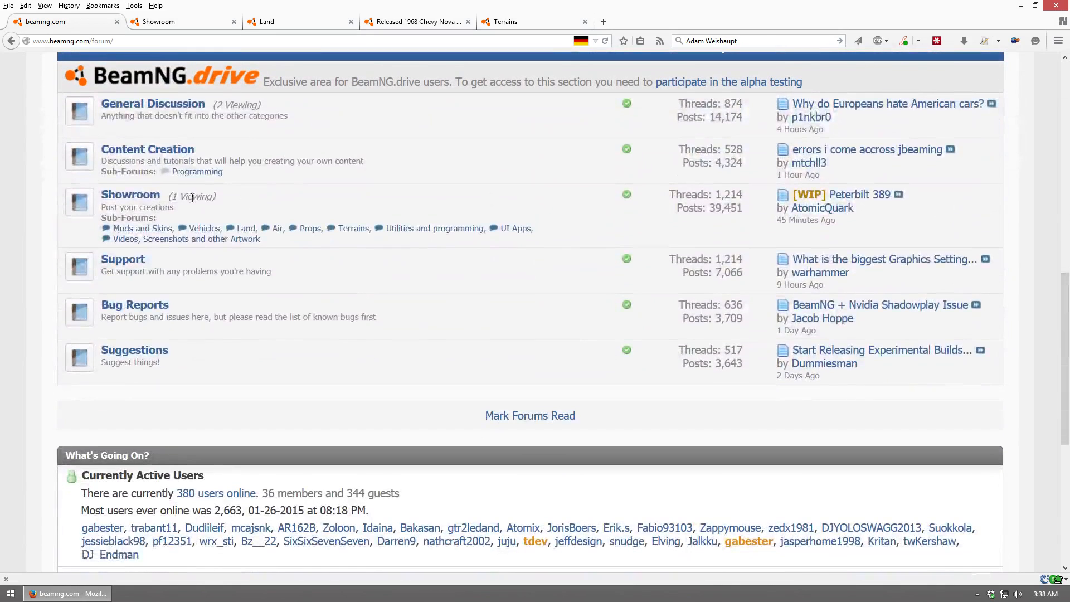
pyautogui.moveTo(128, 185)
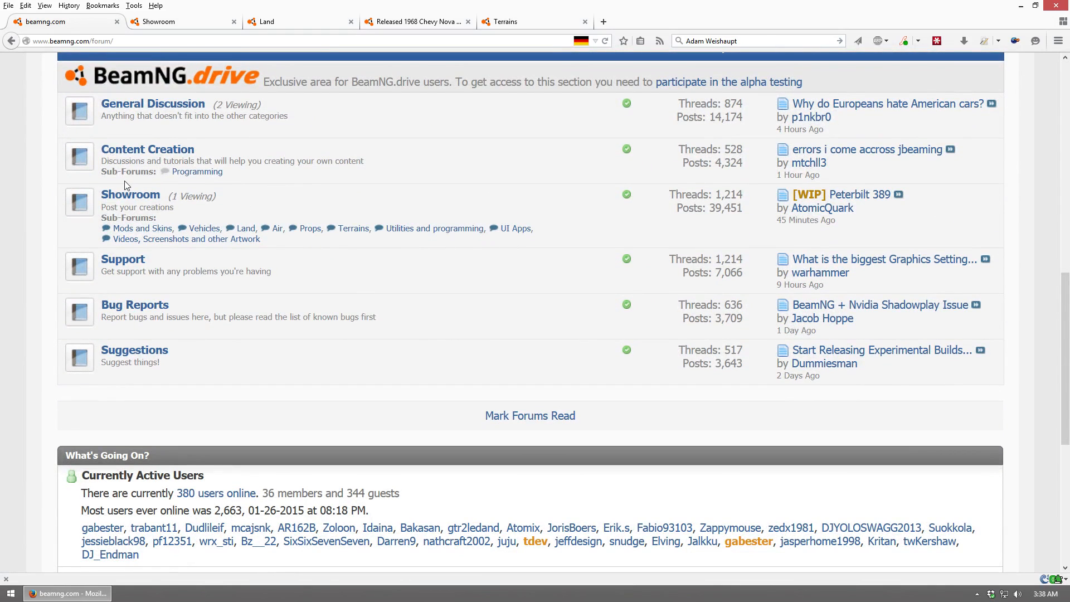
pyautogui.moveTo(151, 158)
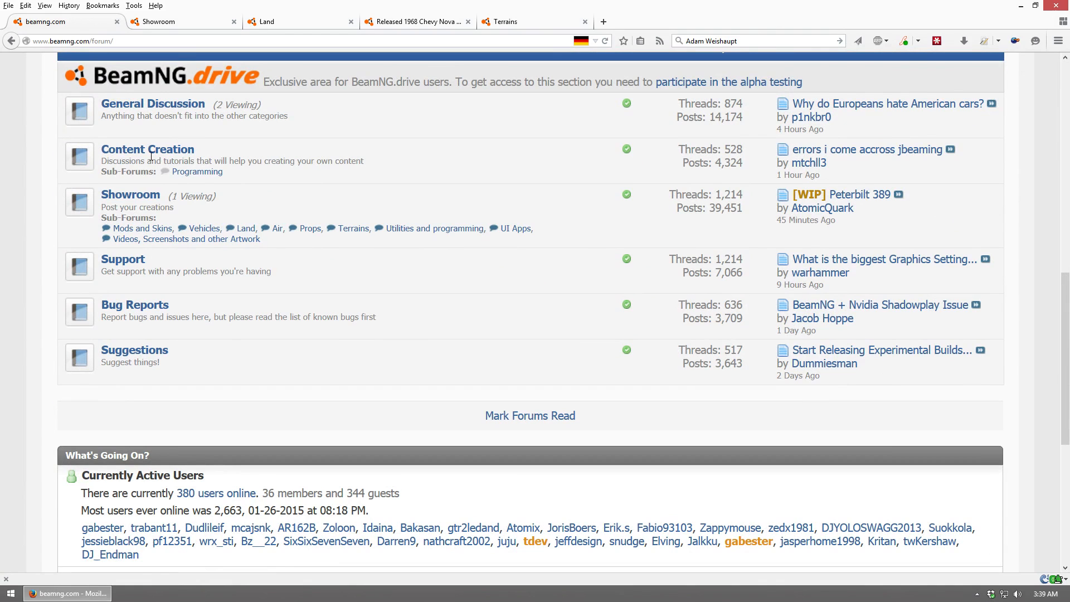
pyautogui.click(130, 194)
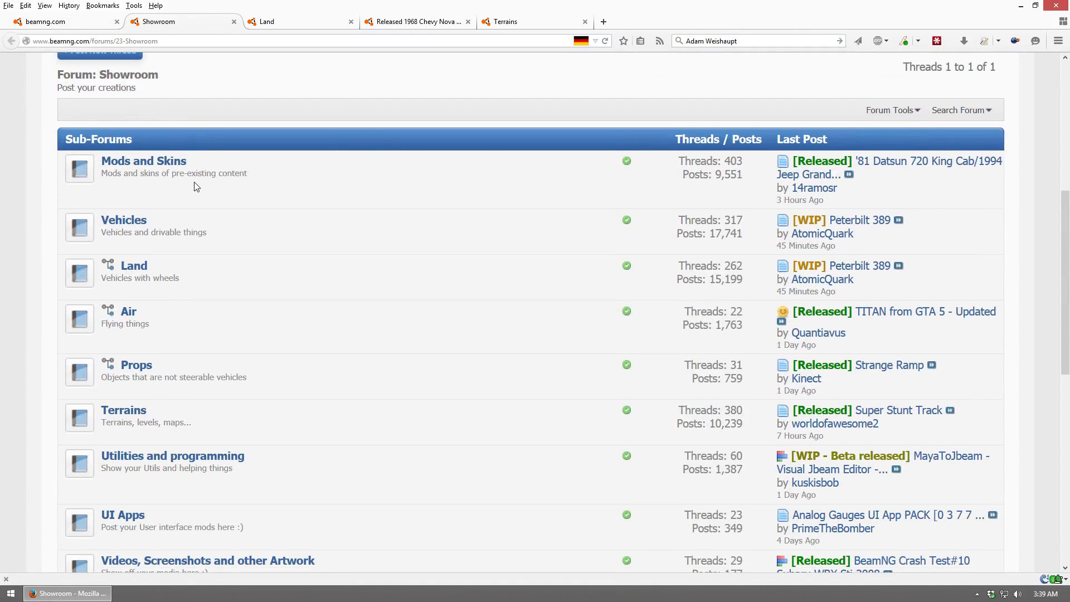
pyautogui.scroll(-3)
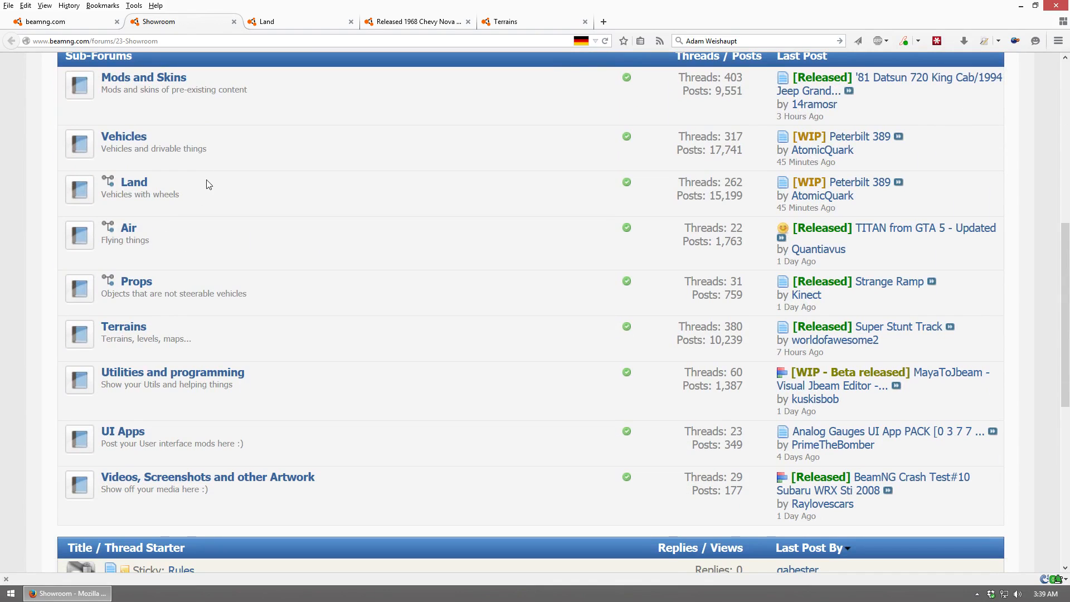
pyautogui.moveTo(141, 184)
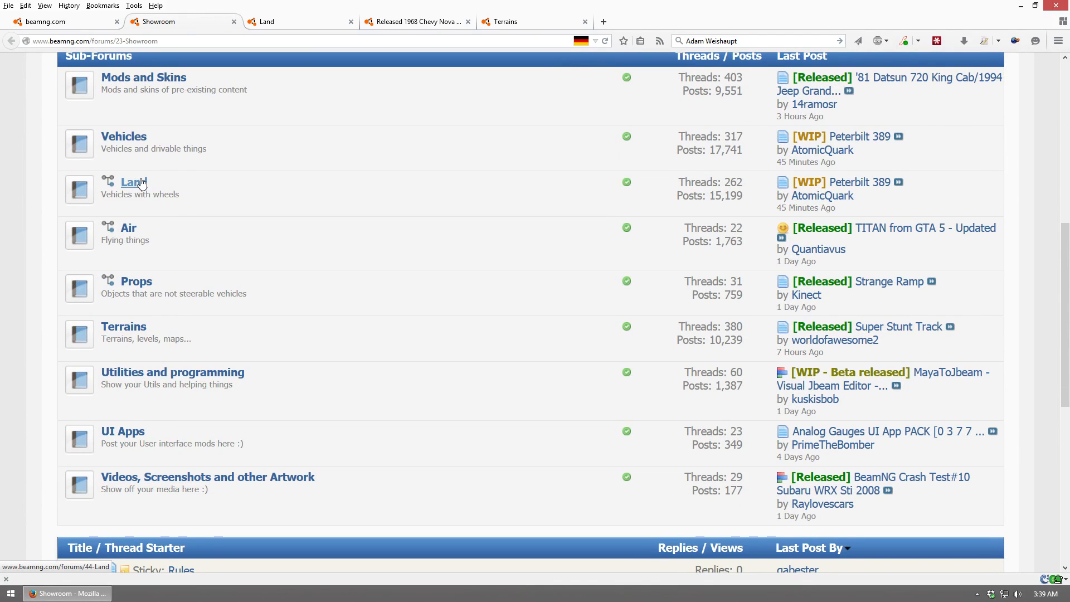
pyautogui.click(130, 182)
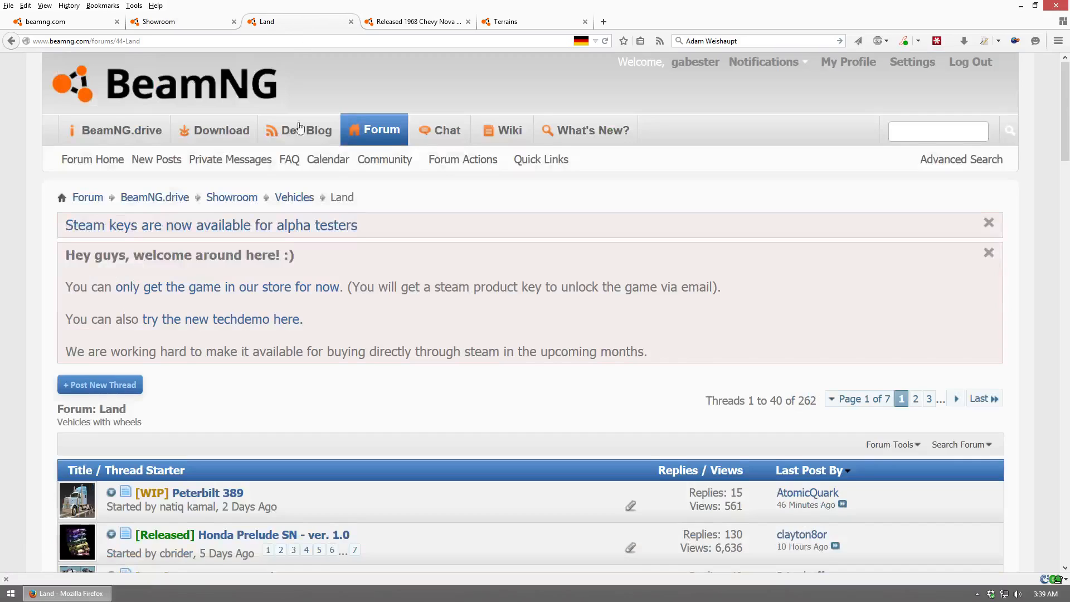
pyautogui.scroll(-3)
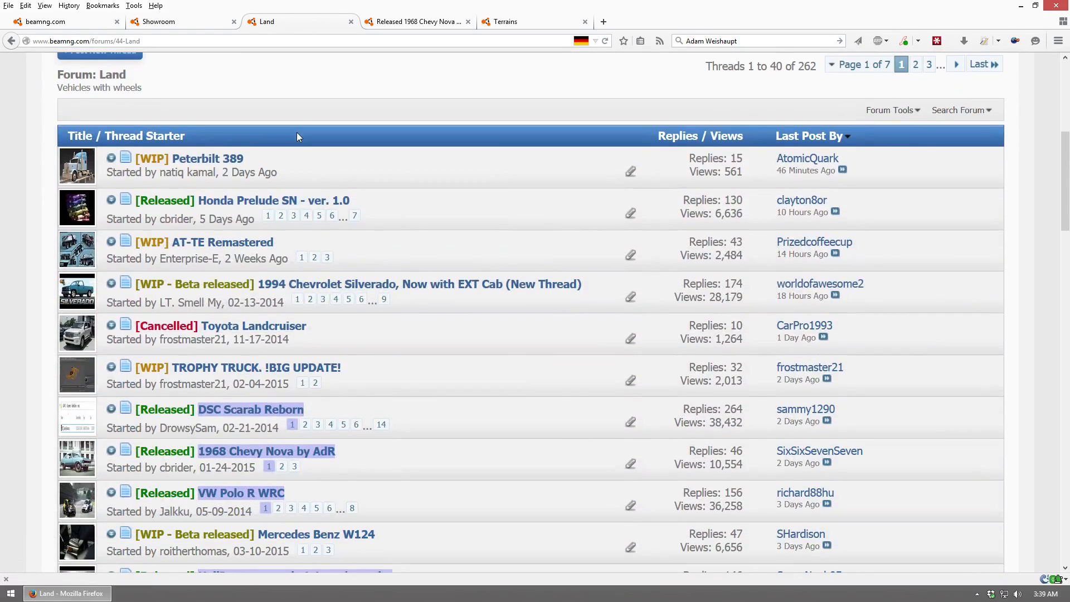
pyautogui.moveTo(167, 291)
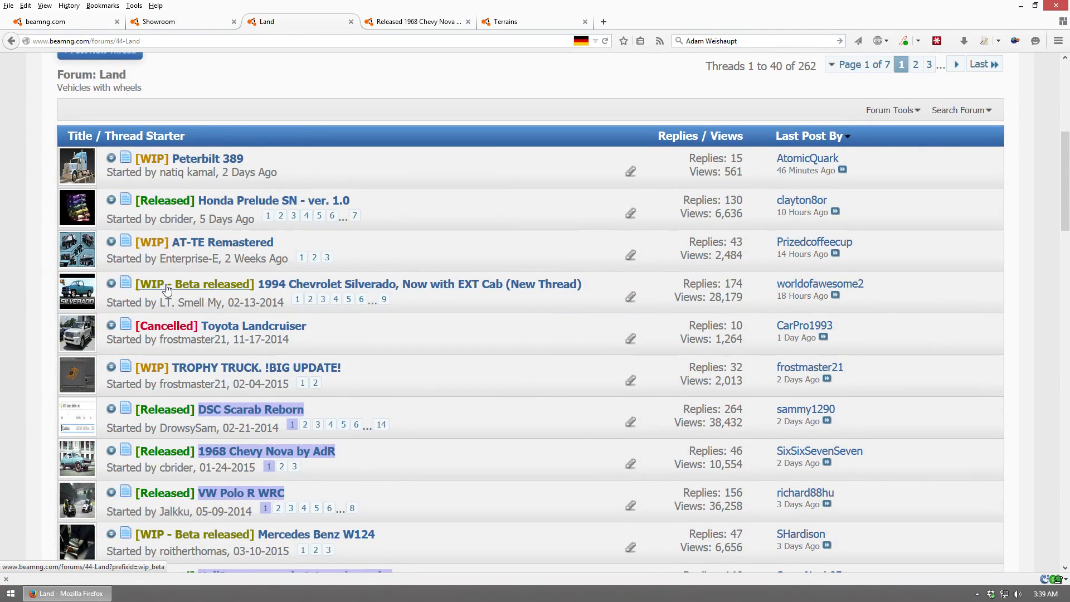
pyautogui.moveTo(210, 310)
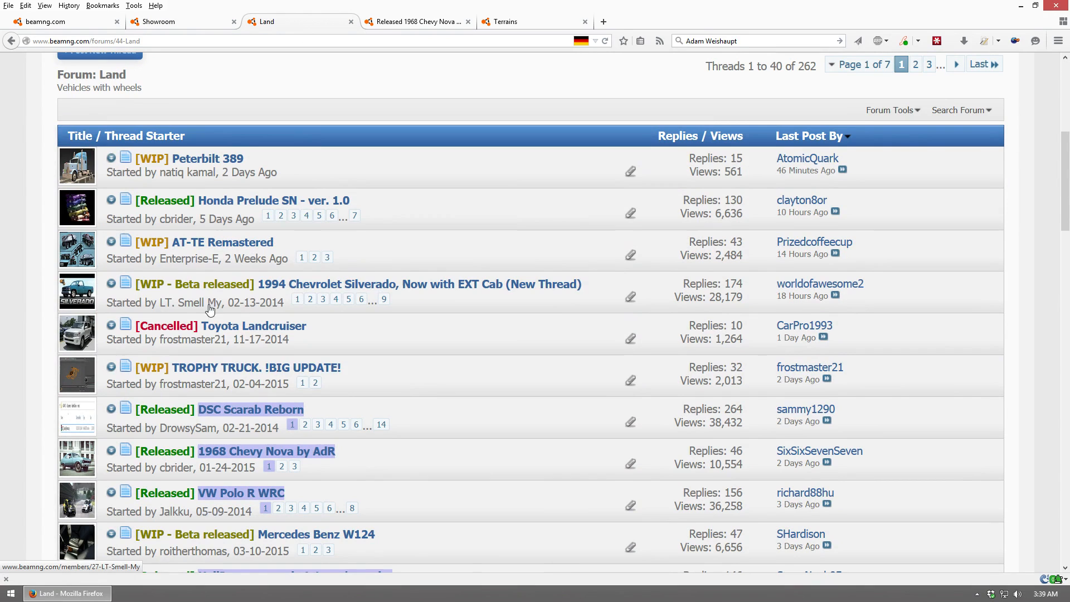
pyautogui.moveTo(167, 409)
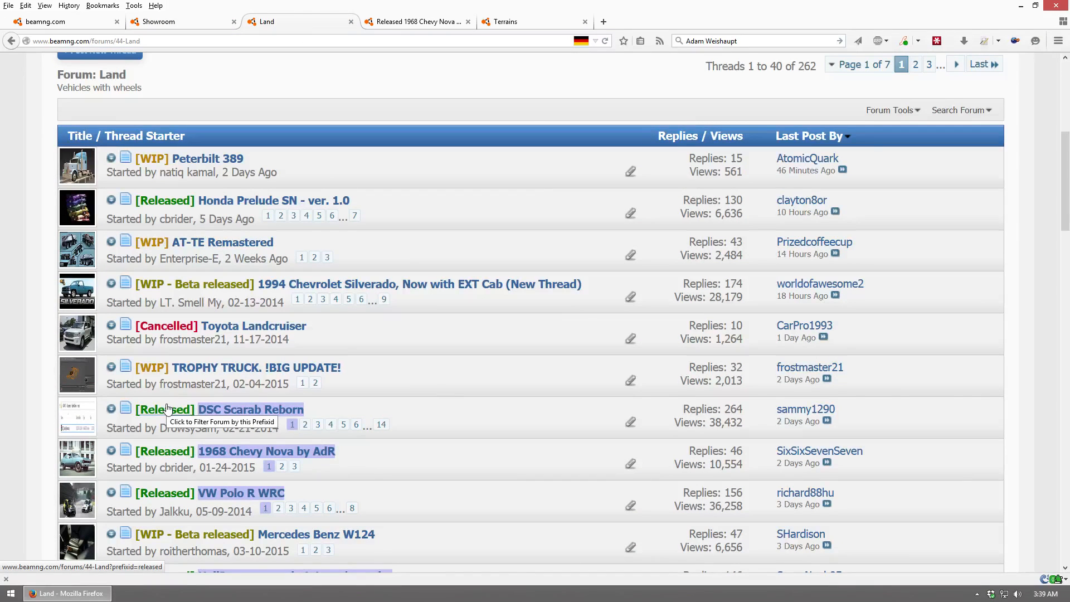
pyautogui.moveTo(166, 334)
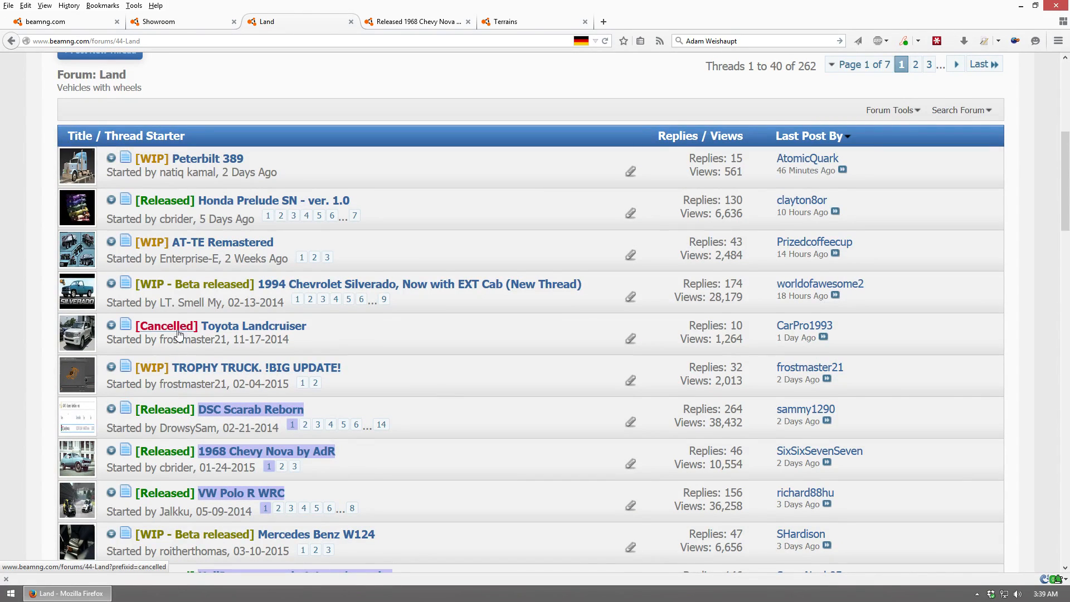
pyautogui.moveTo(150, 368)
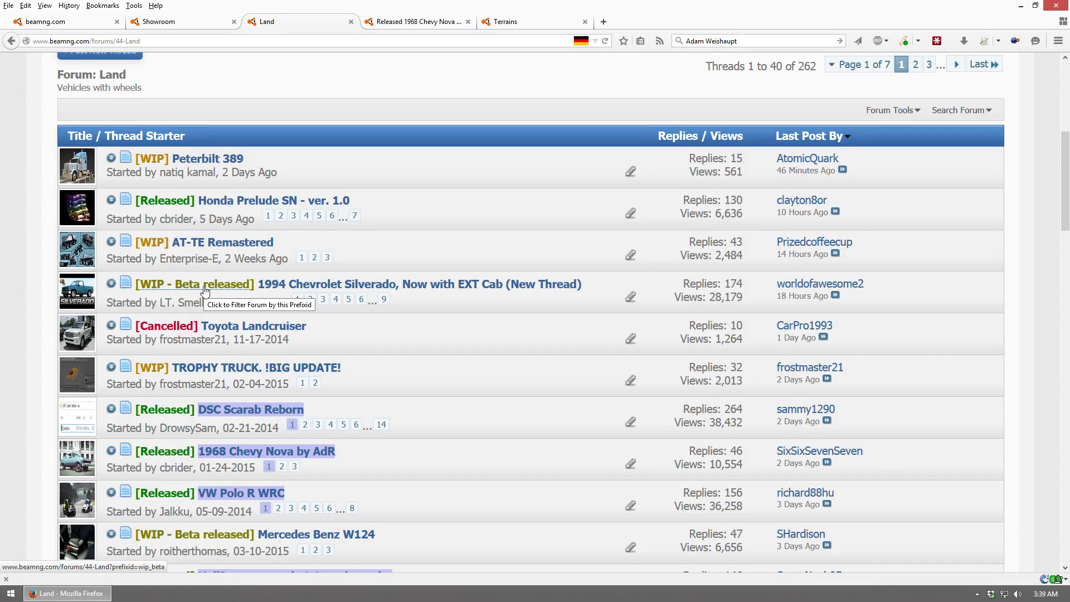
pyautogui.moveTo(257, 461)
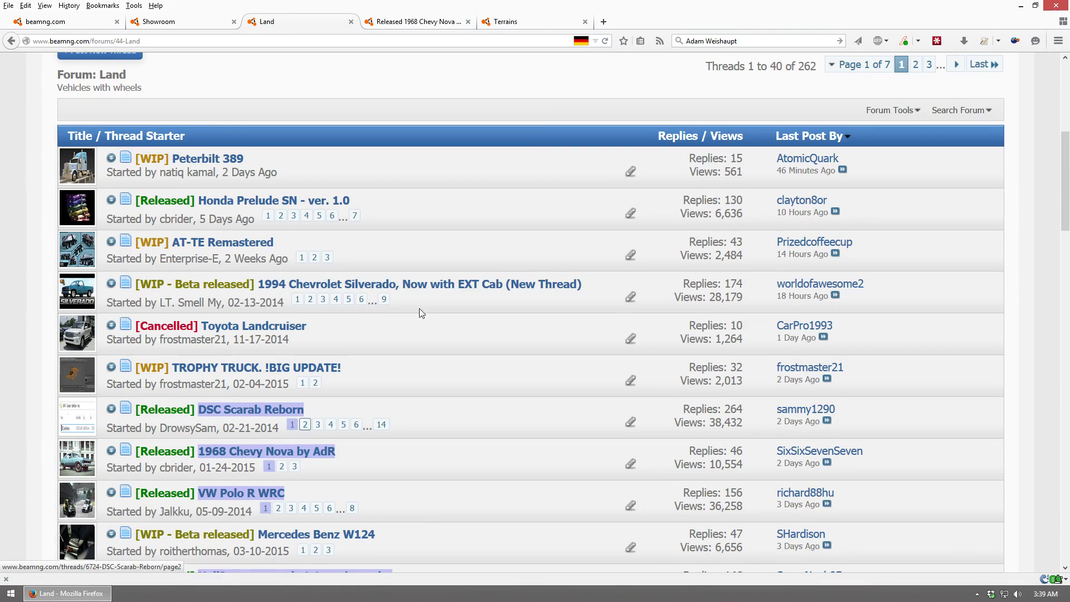
# View the 1968 Chevy Nova by AdR thread and its attached mod zip
pyautogui.click(267, 452)
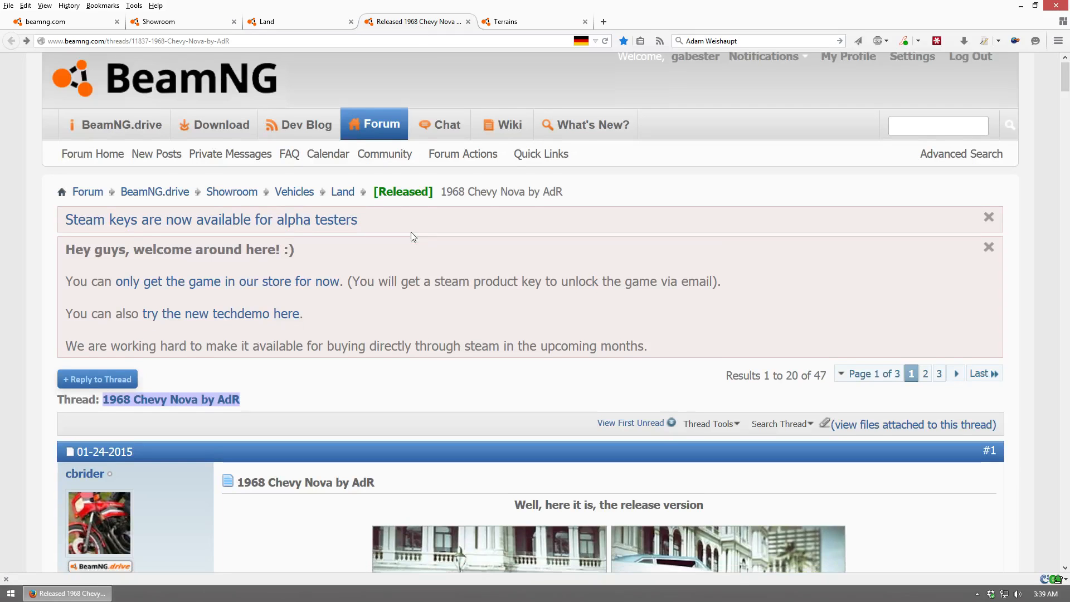
pyautogui.scroll(-3)
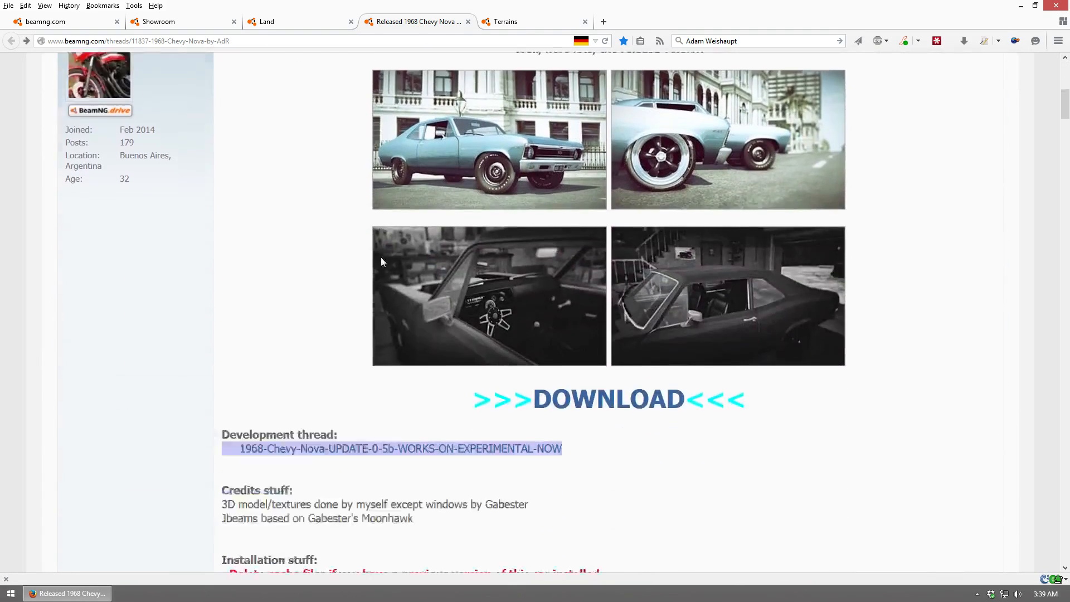
pyautogui.scroll(-3)
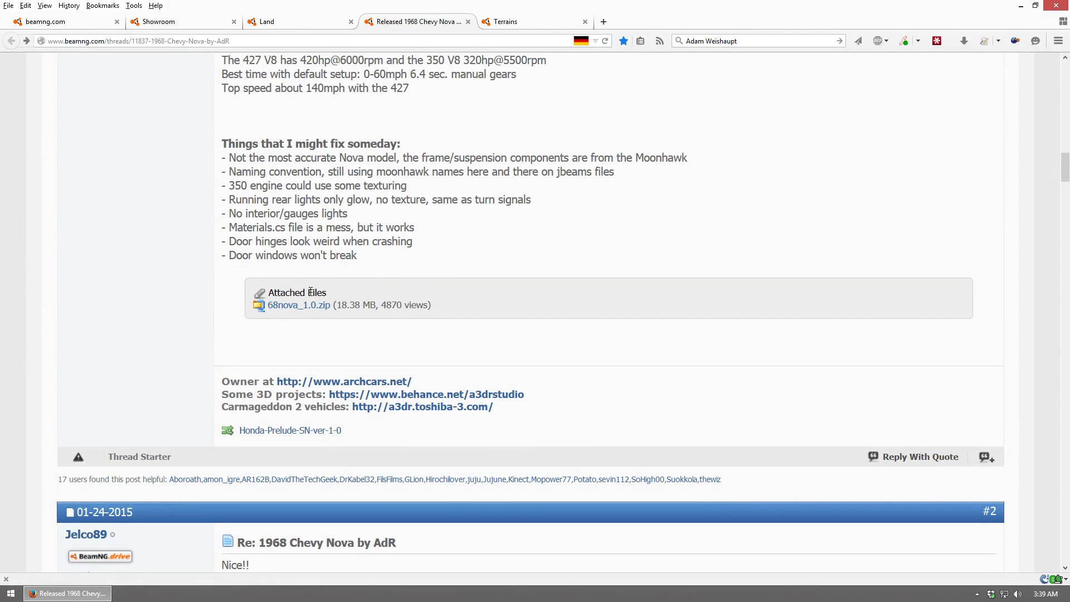
pyautogui.moveTo(301, 306)
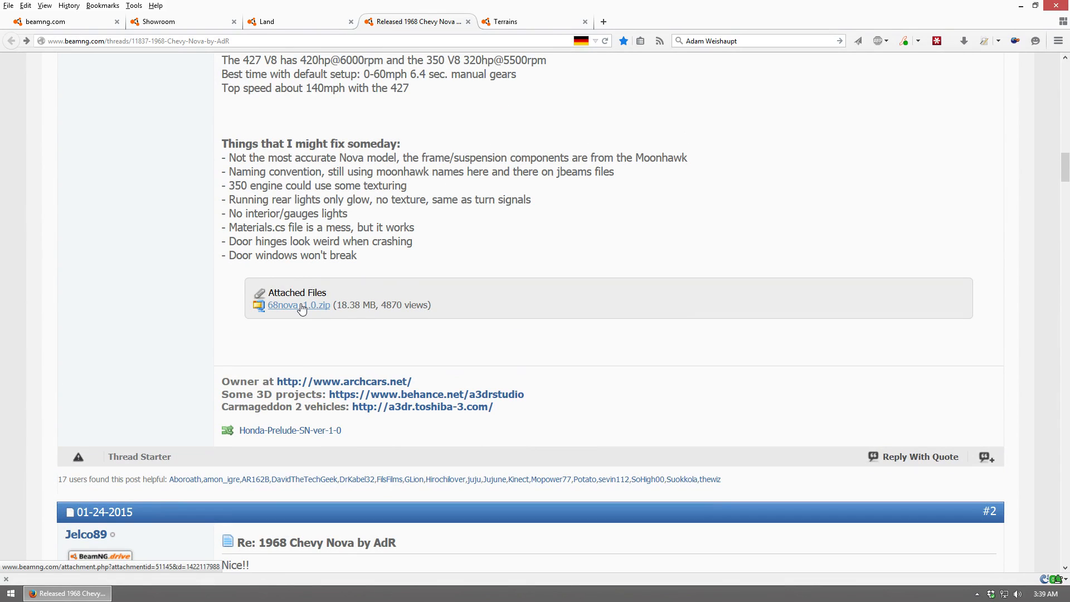
pyautogui.click(511, 21)
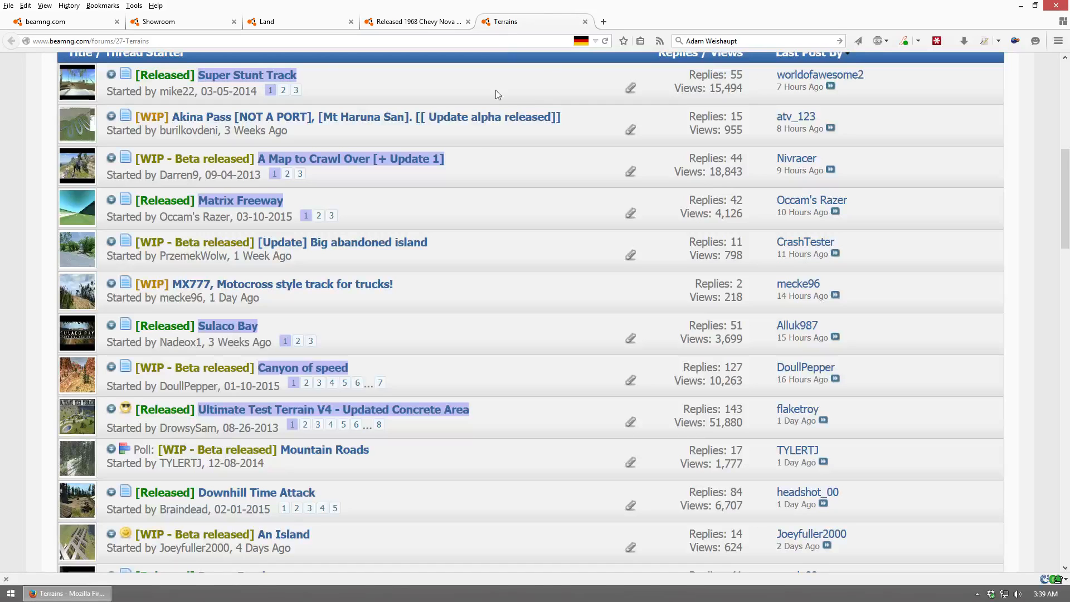
pyautogui.moveTo(216, 323)
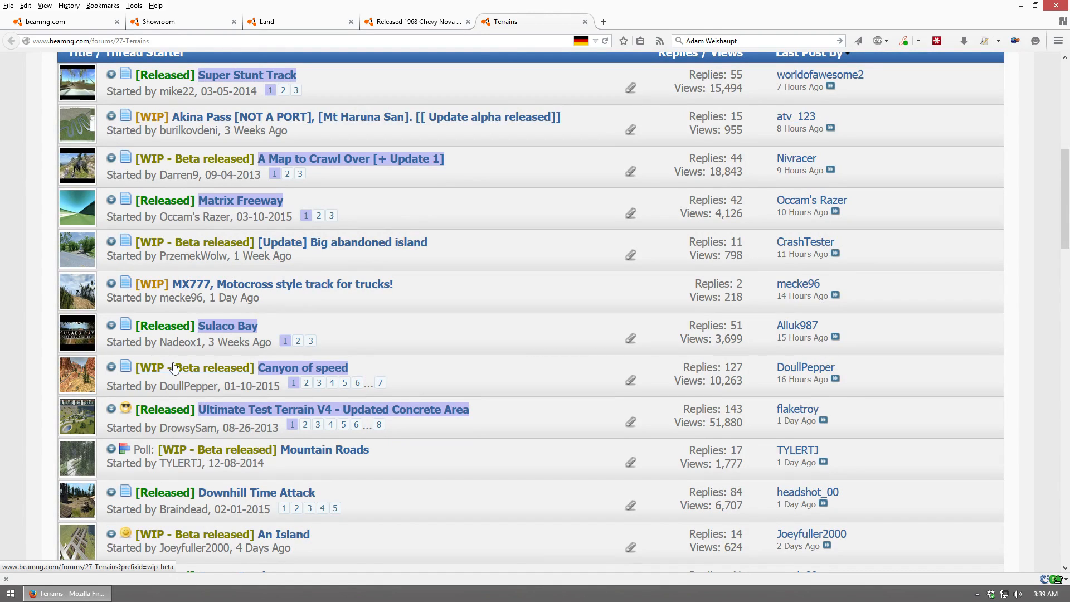
pyautogui.moveTo(199, 343)
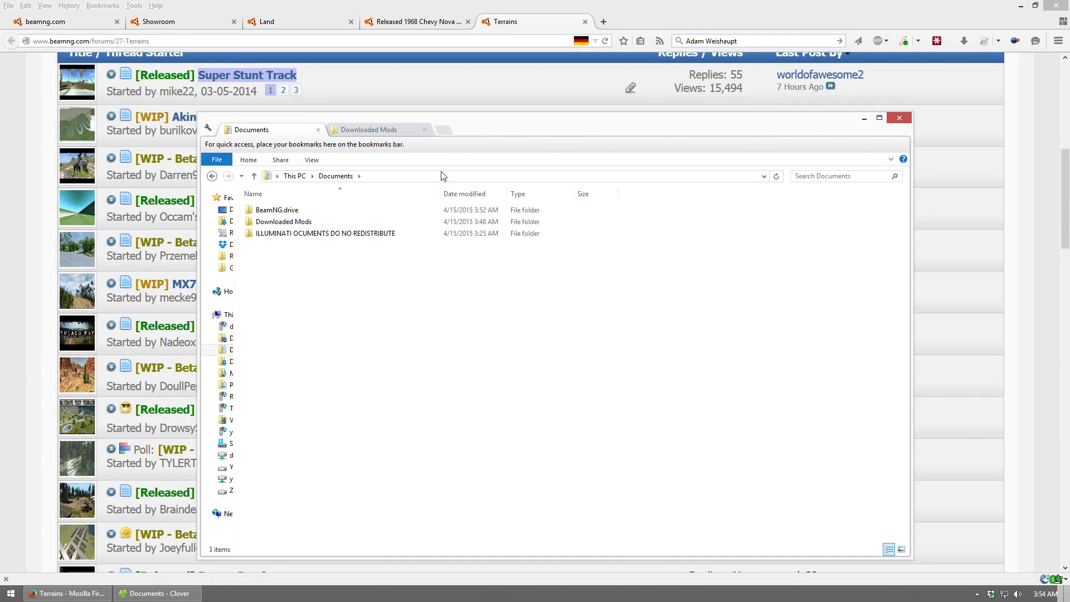
# Open the BeamNG.drive folder in Documents and select its mods folder
pyautogui.click(297, 209)
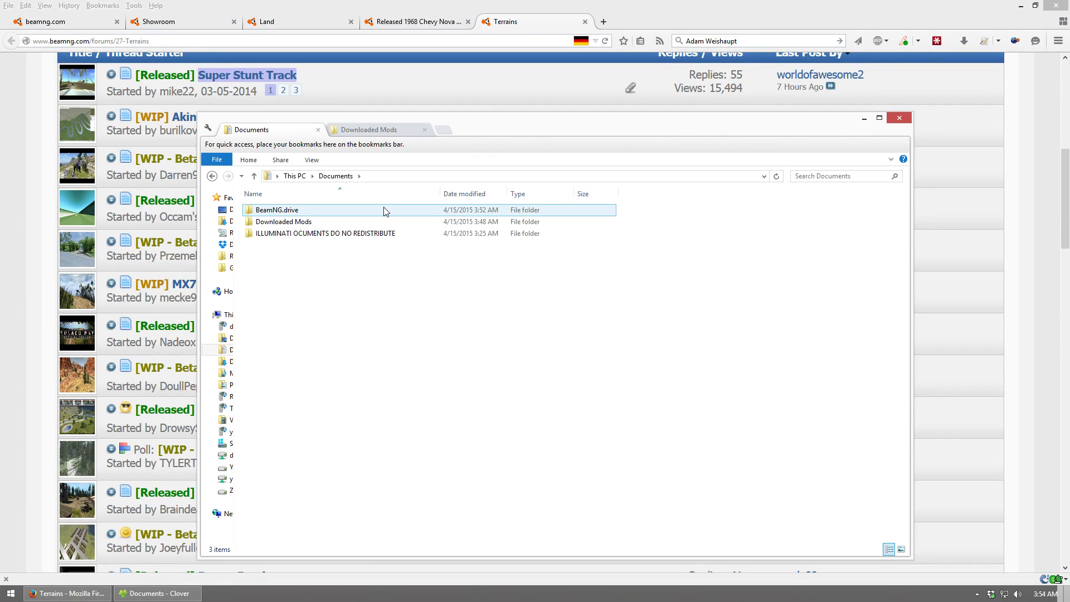
pyautogui.doubleClick(277, 210)
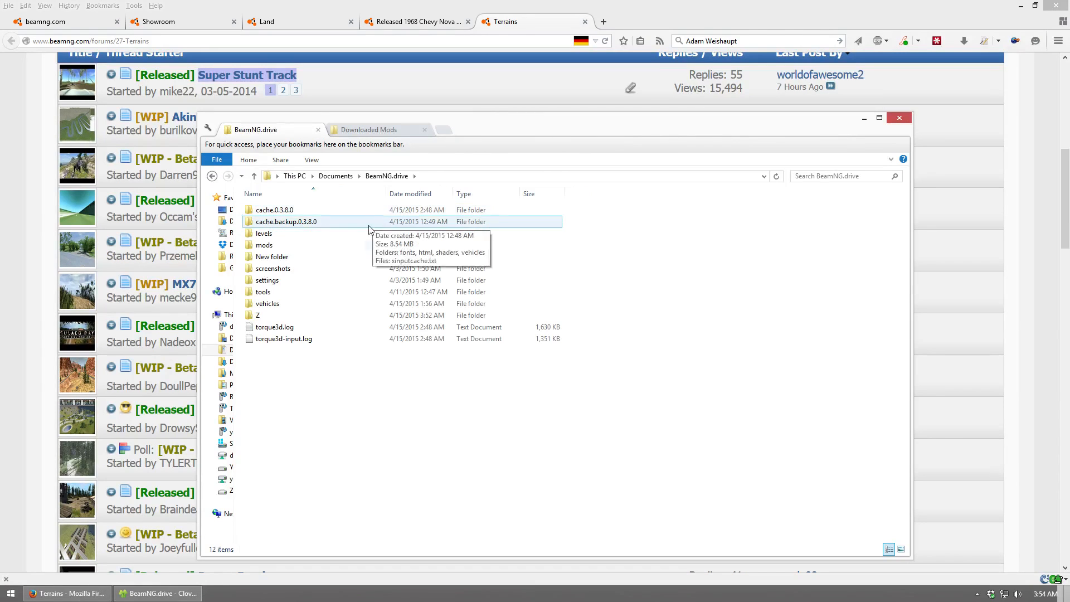
pyautogui.click(264, 245)
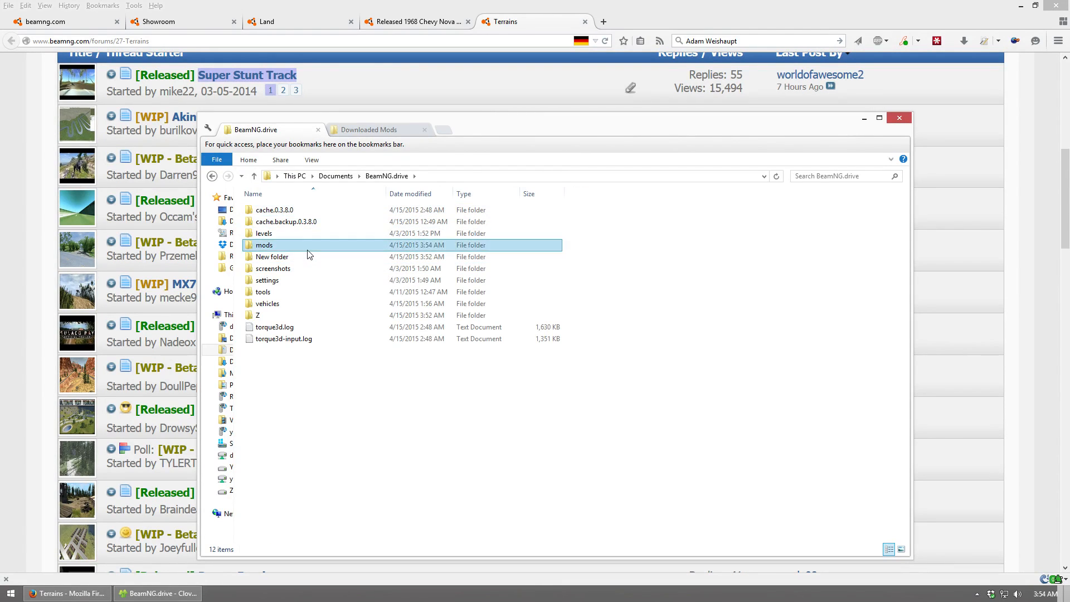
# Move the four zips from Downloaded Mods into mods, then select 68nova_1.0.zip
pyautogui.click(369, 130)
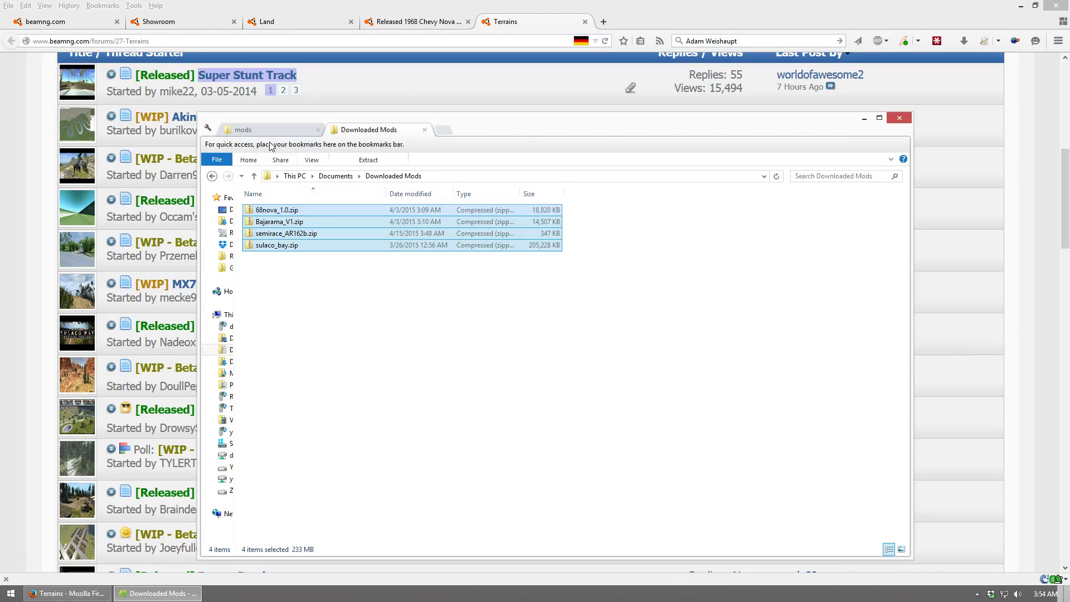
pyautogui.click(242, 129)
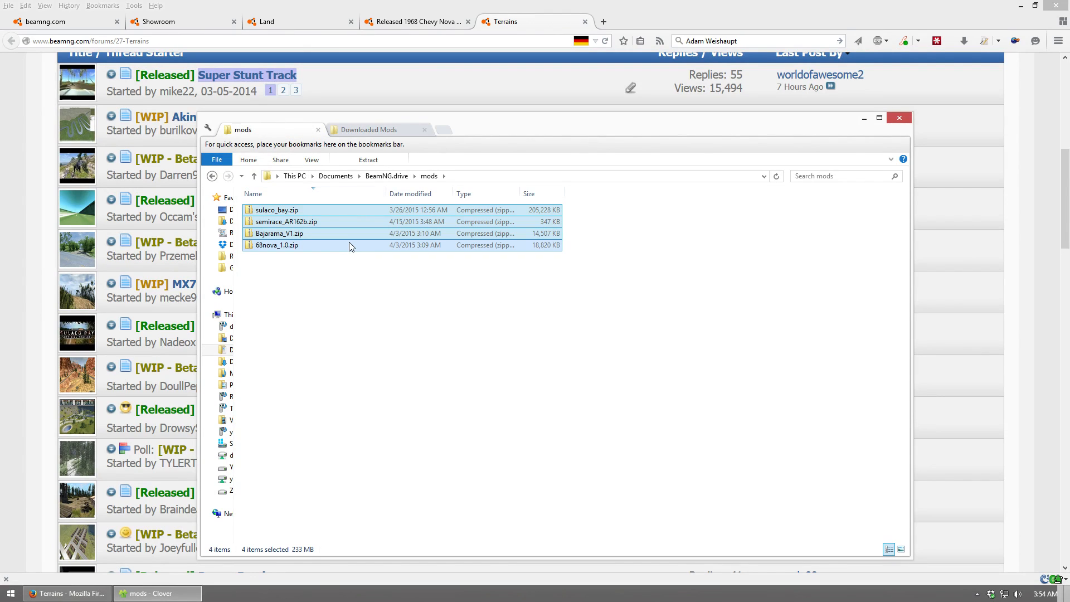
pyautogui.click(338, 307)
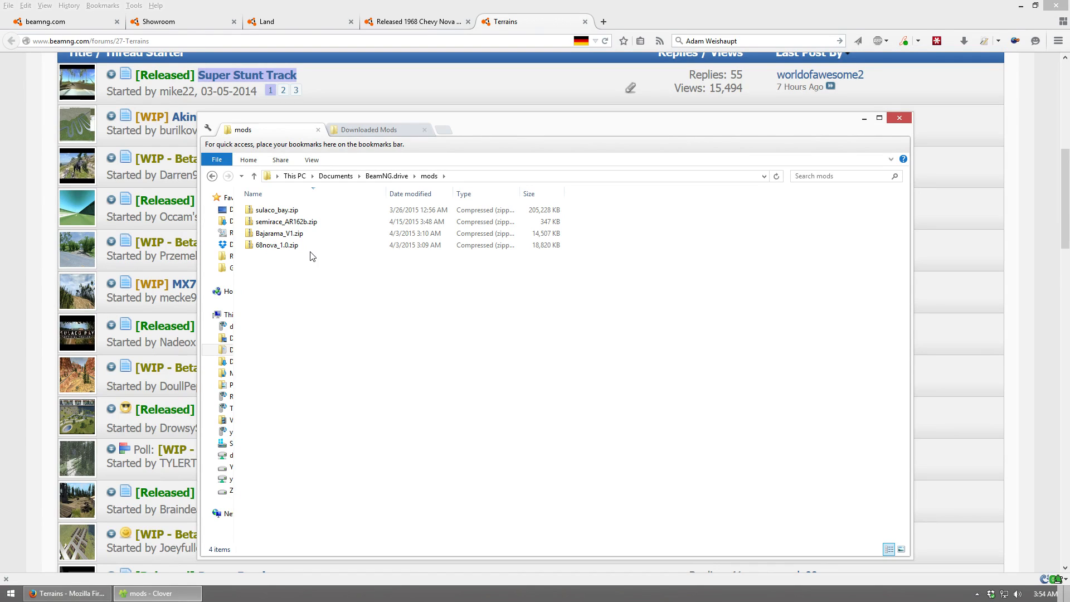
pyautogui.click(275, 245)
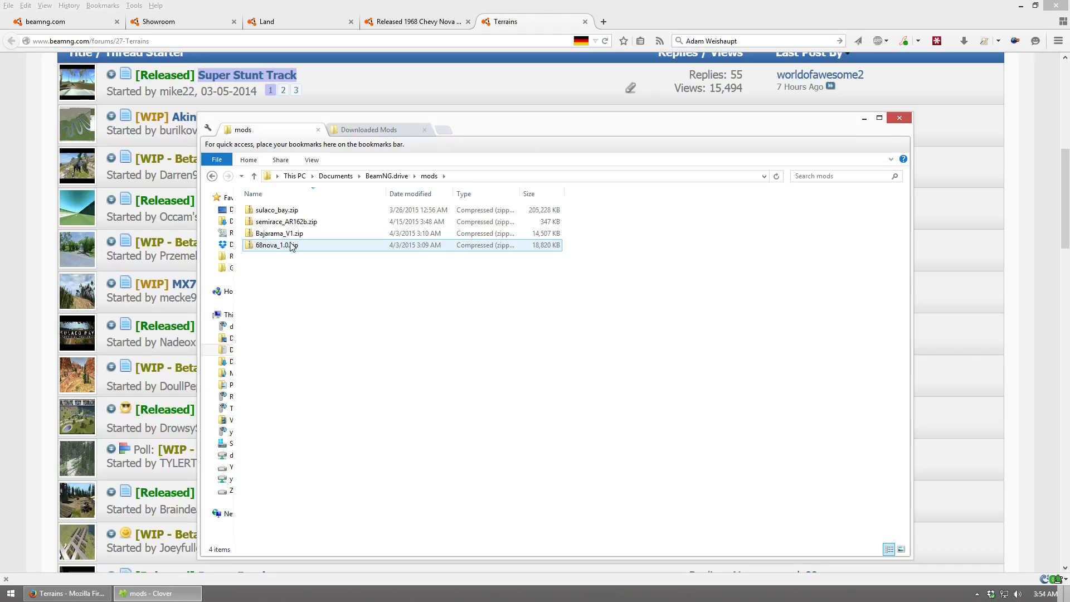
# Extract 68nova_1.0.zip into a vehicles folder in mods and delete the zip
pyautogui.doubleClick(276, 245)
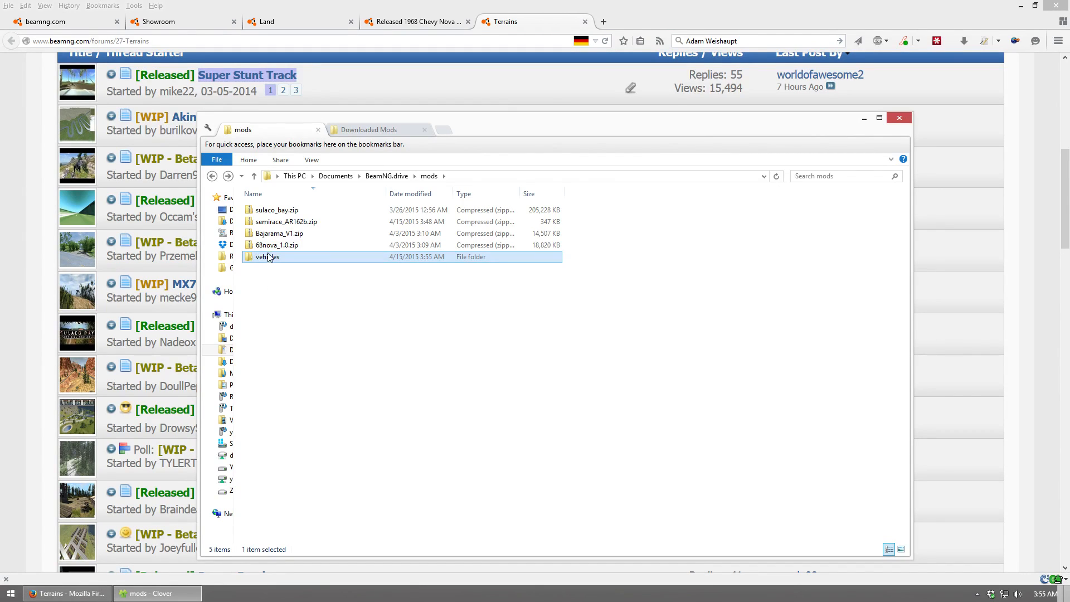
pyautogui.doubleClick(277, 245)
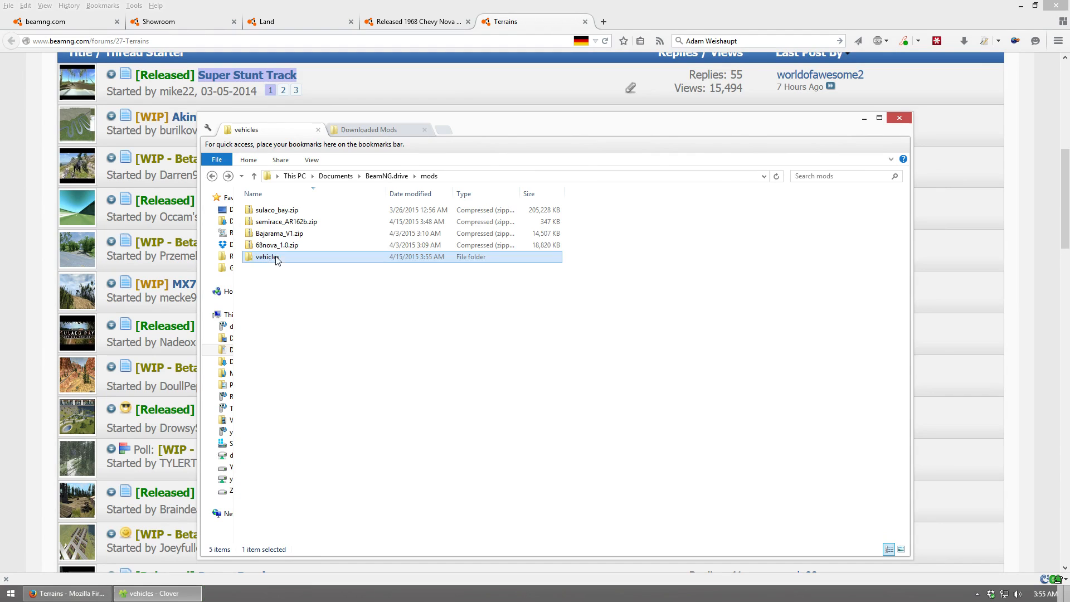
pyautogui.rightClick(276, 245)
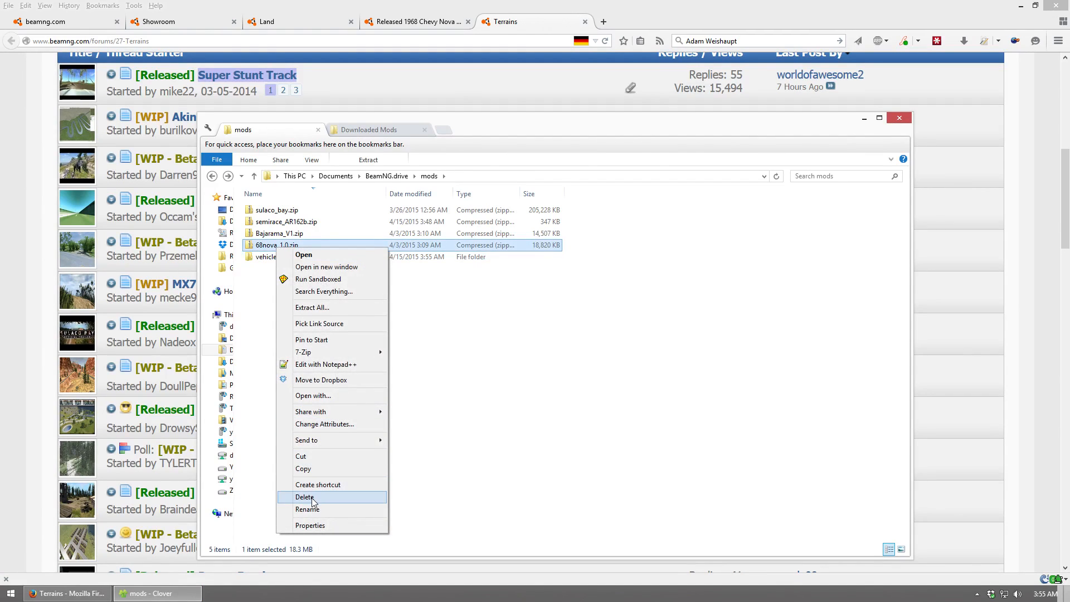
pyautogui.click(304, 497)
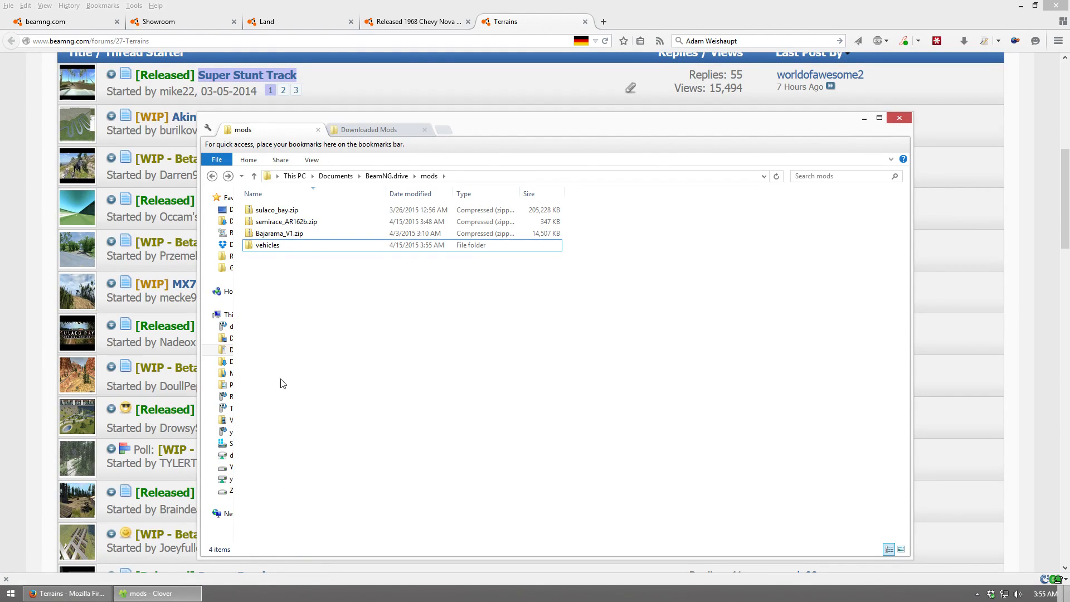
# Open Bajarama_V1.zip and select the Bajarama folder inside it
pyautogui.click(279, 233)
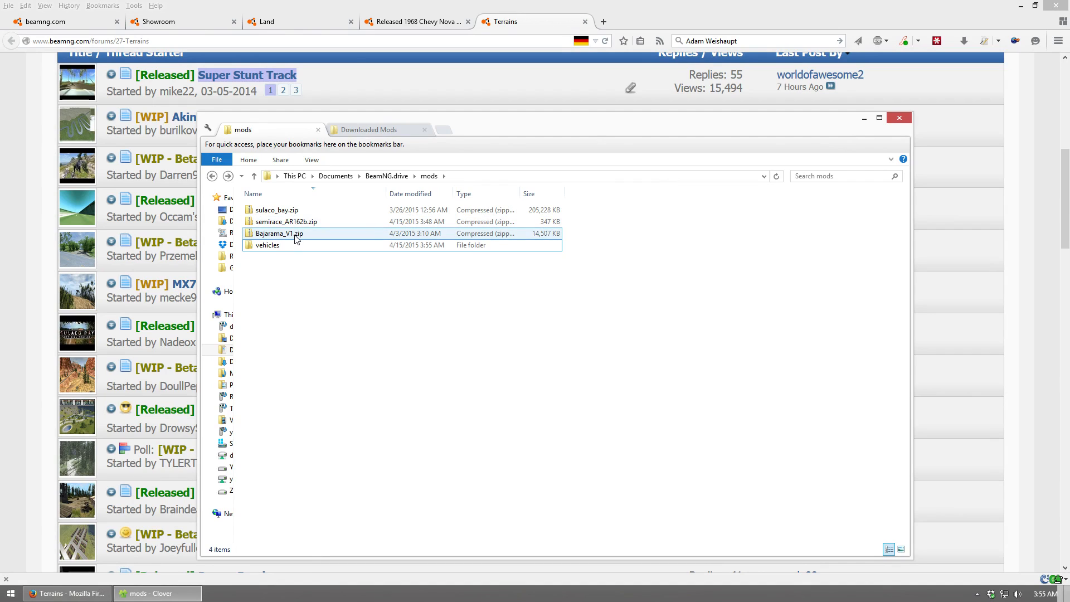
pyautogui.doubleClick(279, 233)
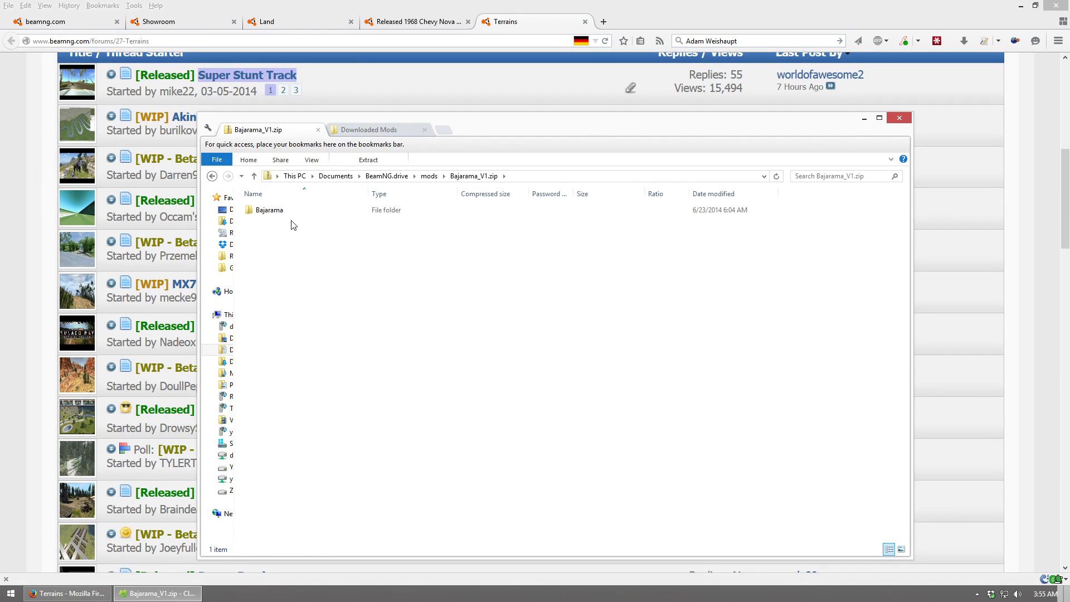
pyautogui.click(268, 209)
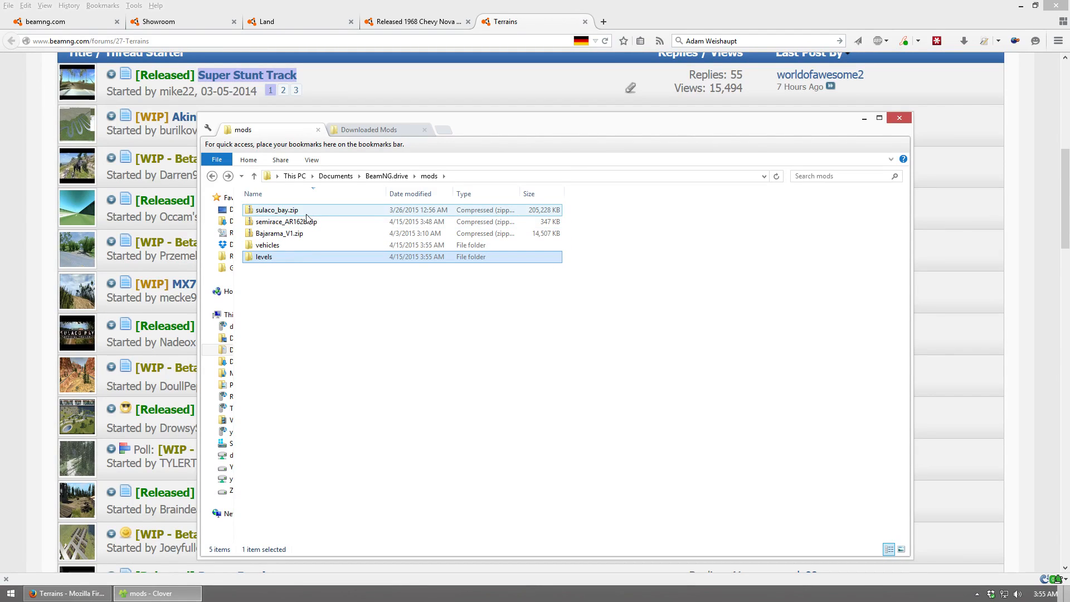
pyautogui.doubleClick(277, 209)
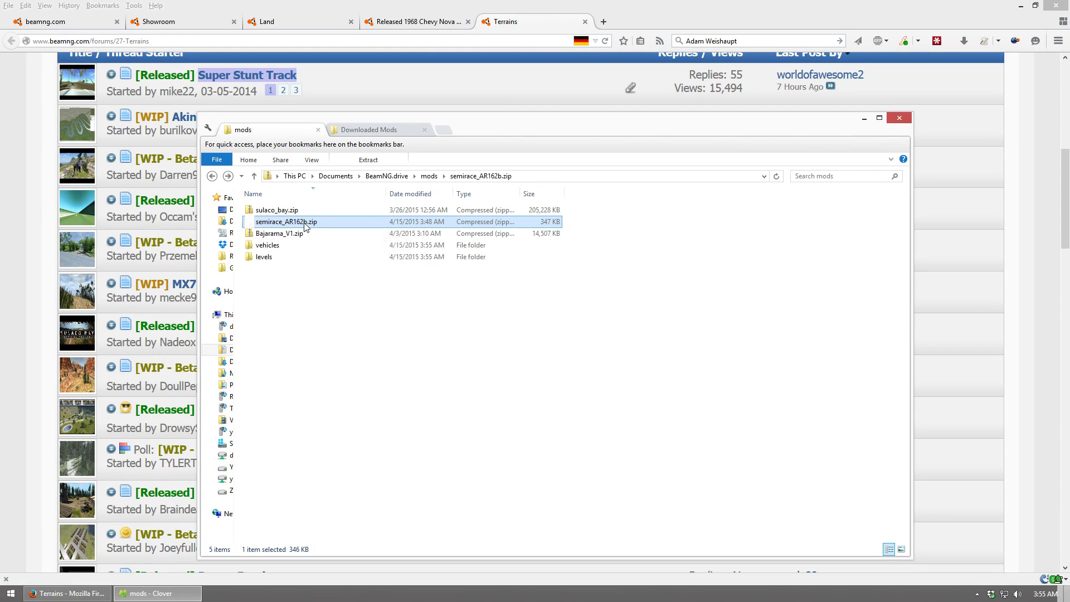
pyautogui.doubleClick(285, 222)
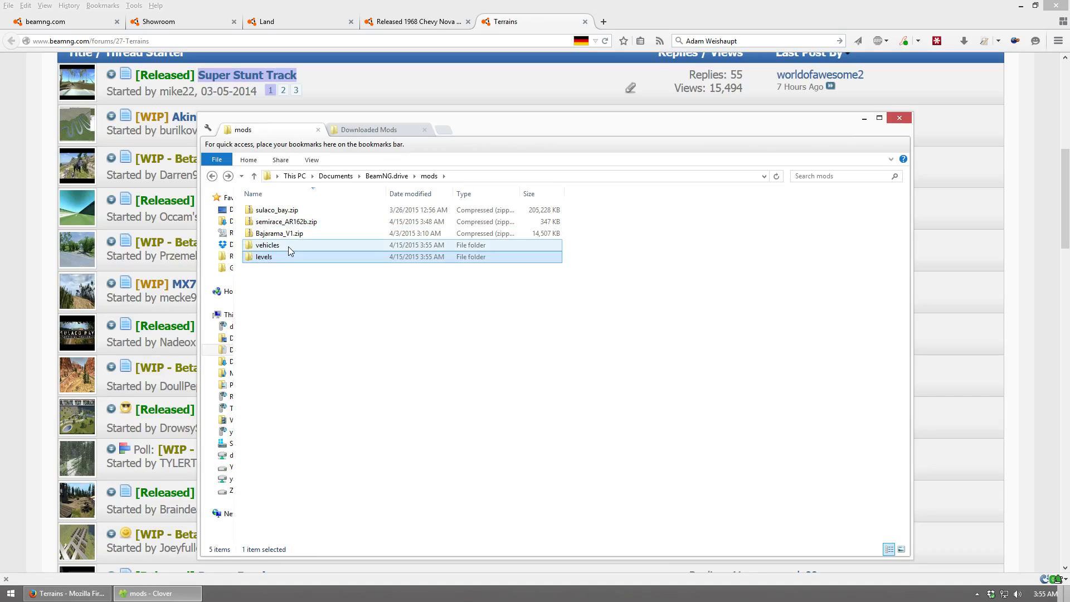
pyautogui.moveTo(289, 249)
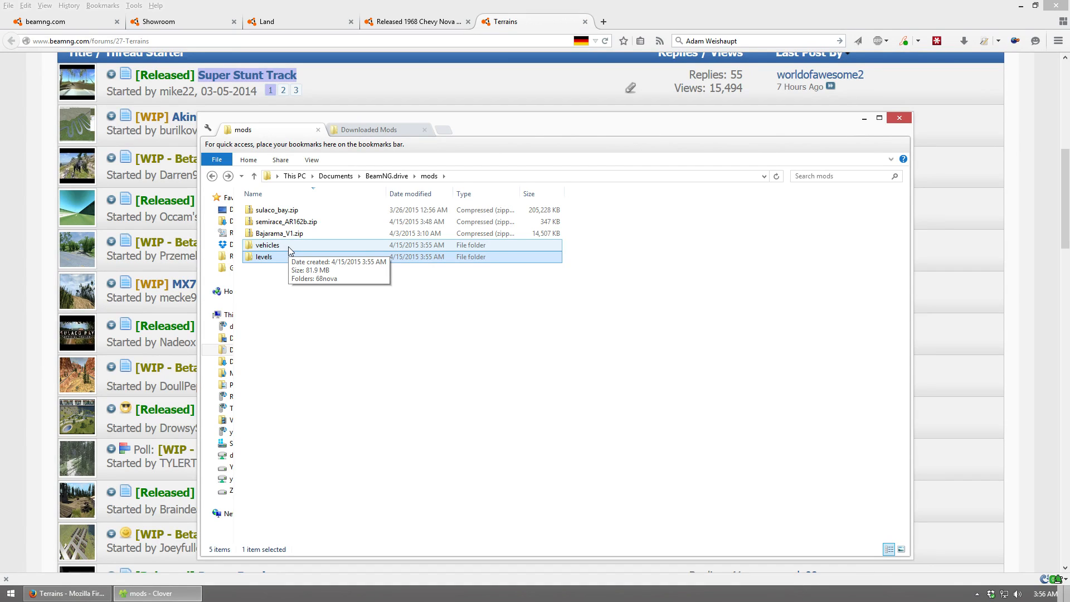
pyautogui.click(265, 257)
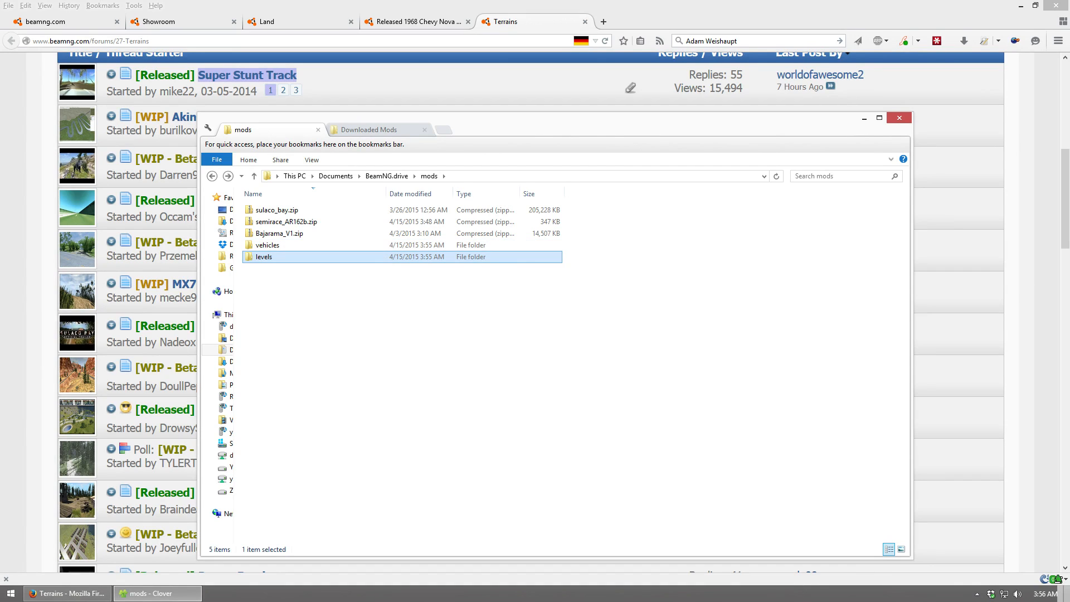